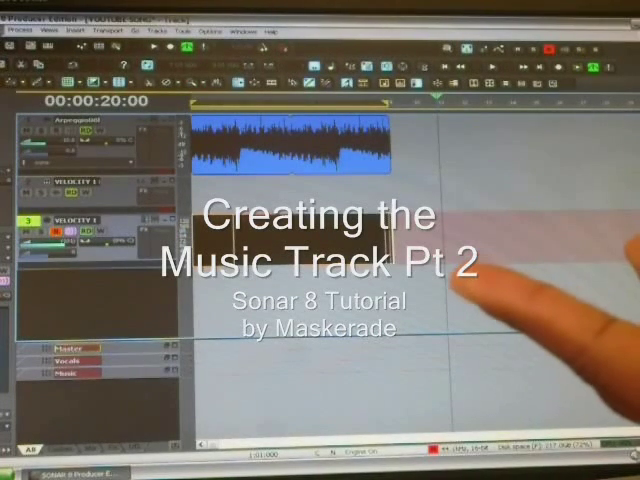
Rewind the playback position so the counter reads 00:00:00:00.
{"action": "left_click", "coordinate": [33, 30]}
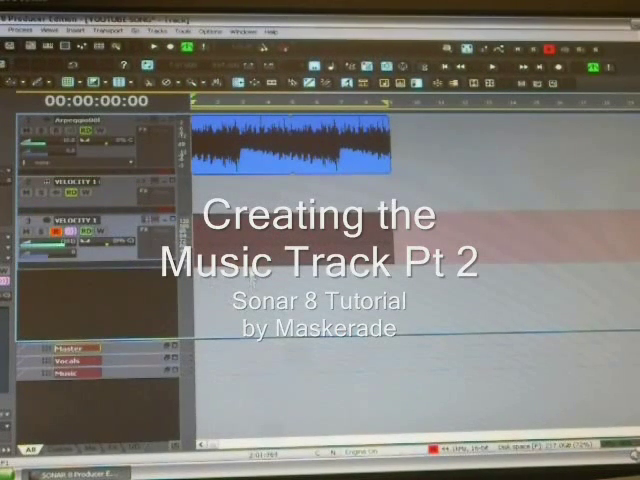
Choose Quantize from the Process menu for the drum notes.
{"action": "left_click", "coordinate": [24, 30]}
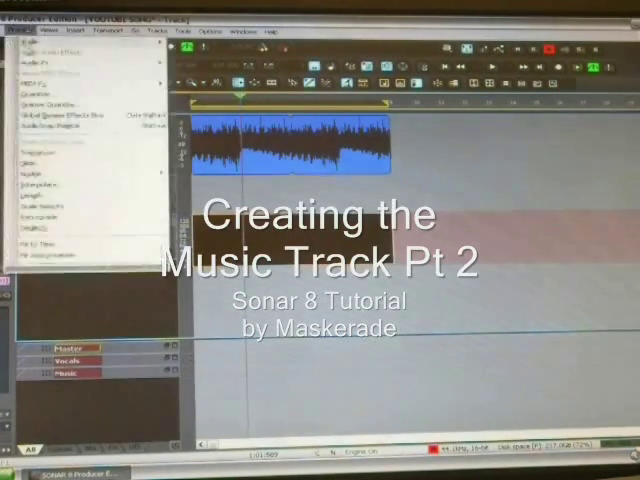
{"action": "left_click", "coordinate": [35, 89]}
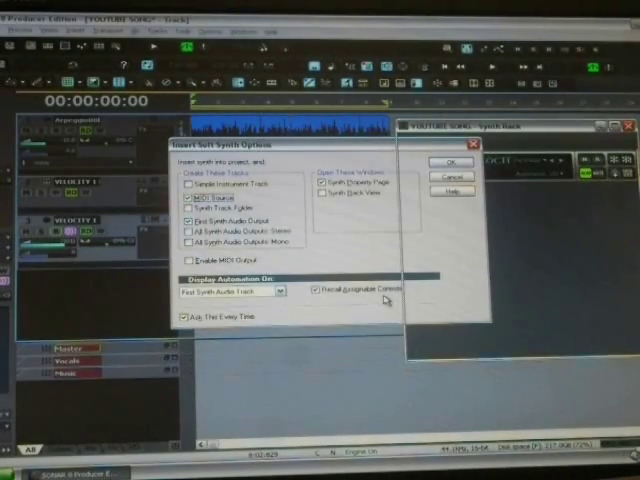
Confirm the Insert Soft Synth Options to create Rapture's tracks and open its editor.
{"action": "left_click", "coordinate": [452, 162]}
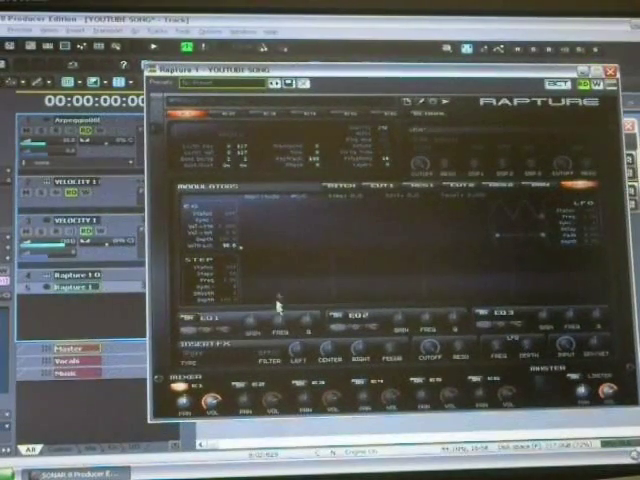
{"action": "mouse_move", "coordinate": [284, 262]}
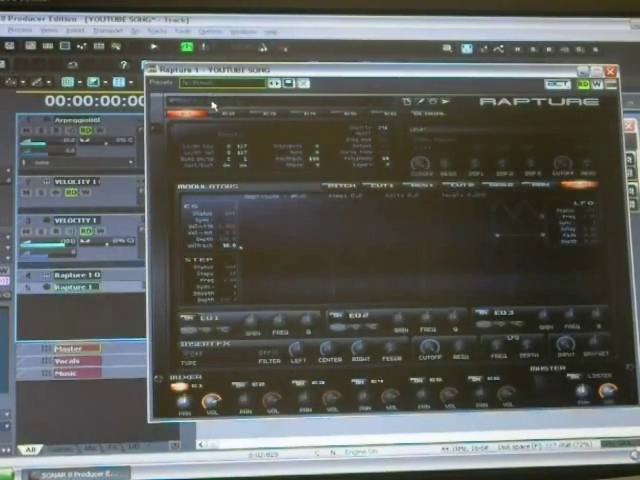
{"action": "mouse_move", "coordinate": [265, 130]}
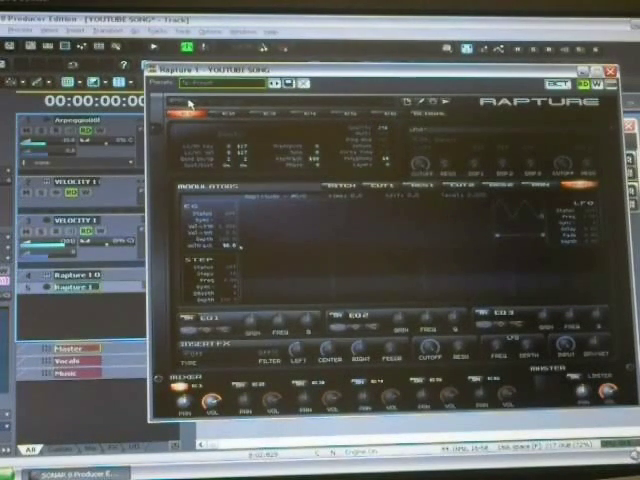
Browse Rapture's programs and load a square-wave bass.
{"action": "left_click", "coordinate": [180, 103]}
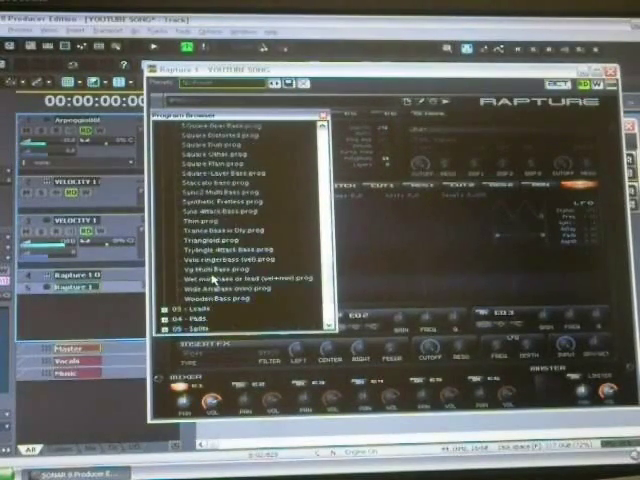
{"action": "scroll", "scroll_direction": "down", "scroll_amount": 3}
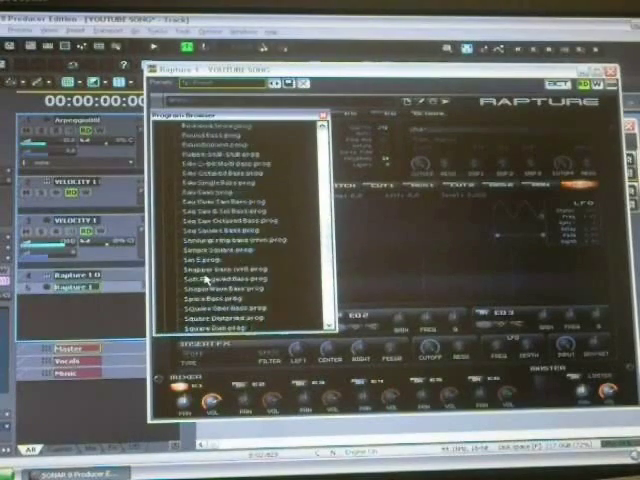
{"action": "scroll", "scroll_direction": "down", "scroll_amount": 3}
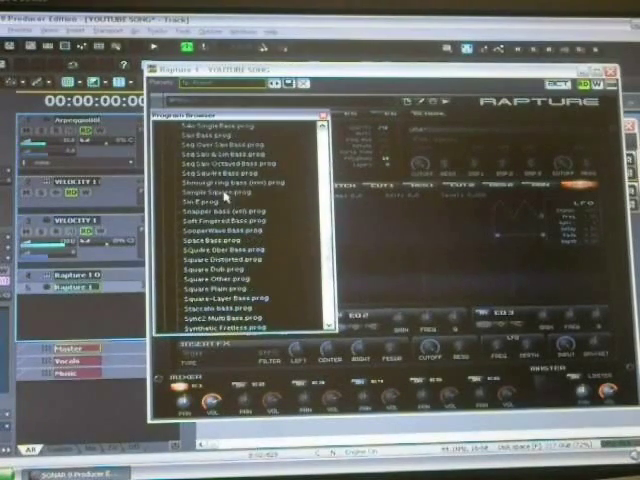
{"action": "left_click", "coordinate": [228, 189]}
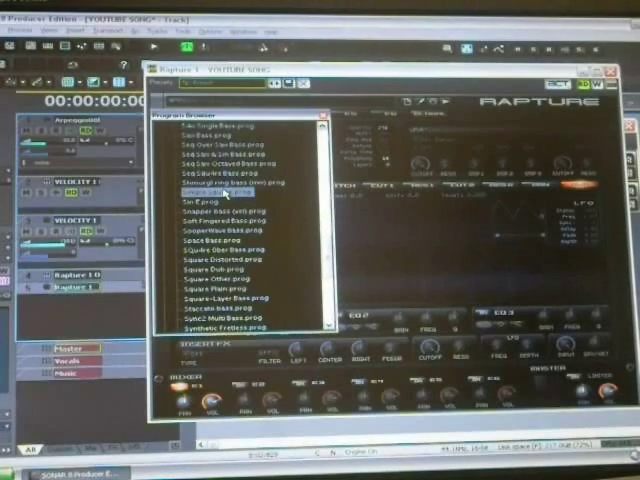
{"action": "left_click", "coordinate": [220, 188]}
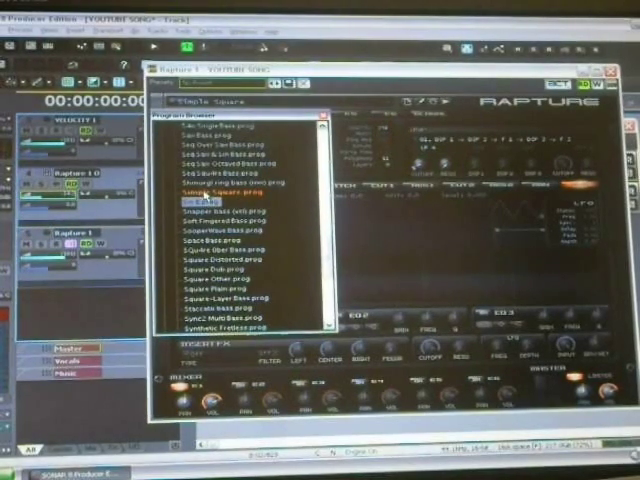
Audition other bass programs and settle on Soft Fingered Bass.prog.
{"action": "left_click", "coordinate": [210, 199]}
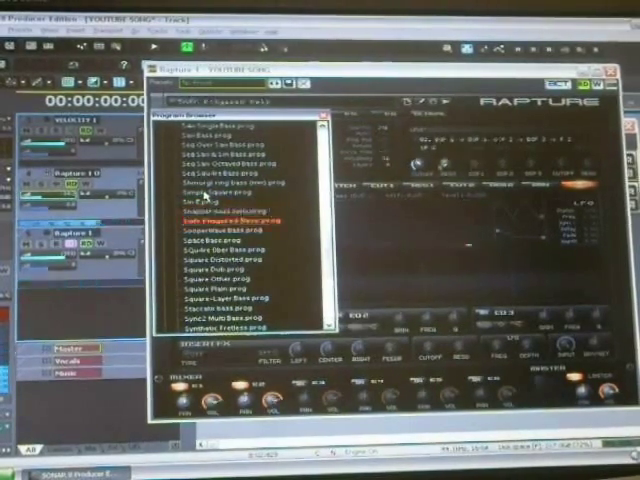
{"action": "left_click", "coordinate": [228, 220]}
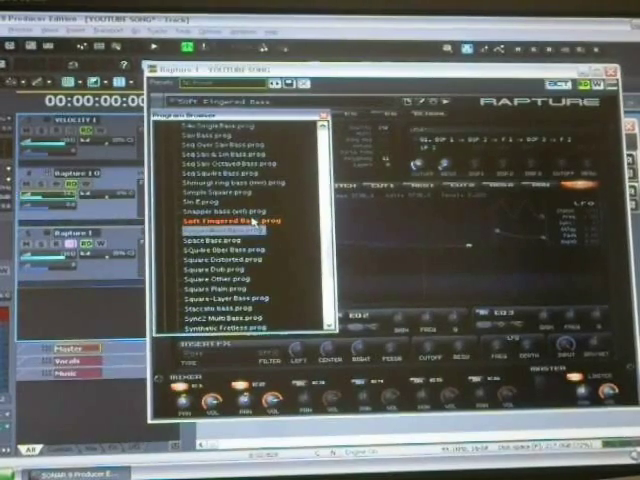
{"action": "left_click", "coordinate": [230, 230]}
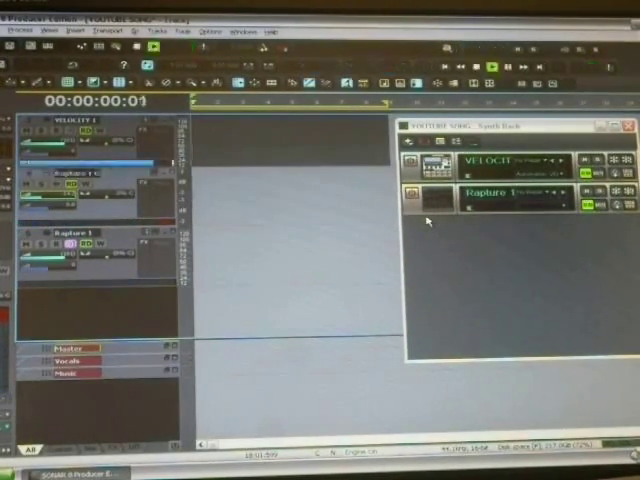
Arm the Rapture 1 track for recording the bass line.
{"action": "left_click", "coordinate": [492, 66]}
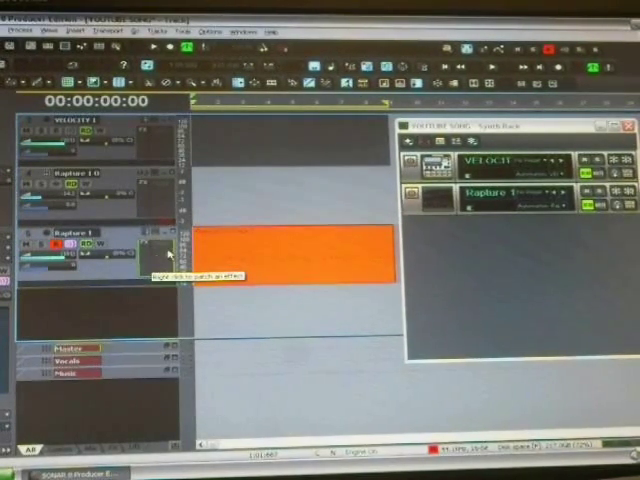
Insert the Cakewalk FX Transpose MIDI plug-in on Rapture 1's FX bin.
{"action": "right_click", "coordinate": [168, 253]}
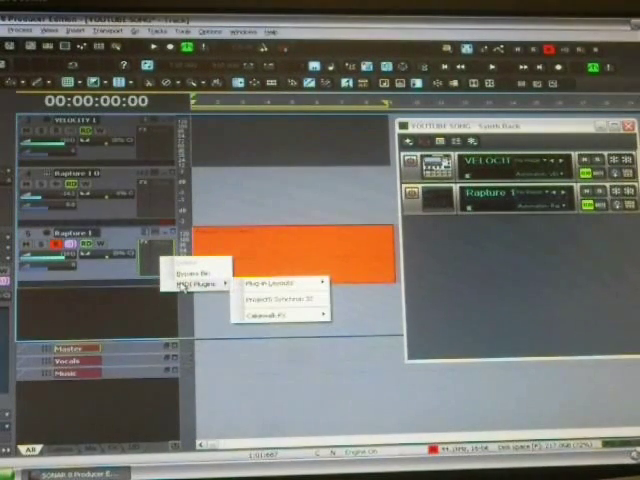
{"action": "left_click", "coordinate": [280, 280]}
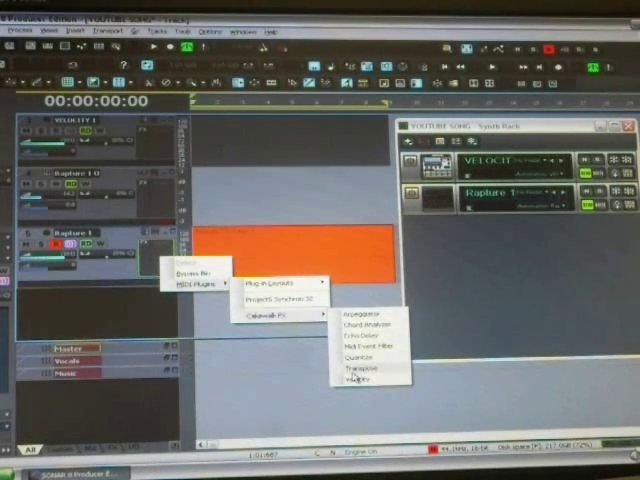
{"action": "left_click", "coordinate": [367, 369]}
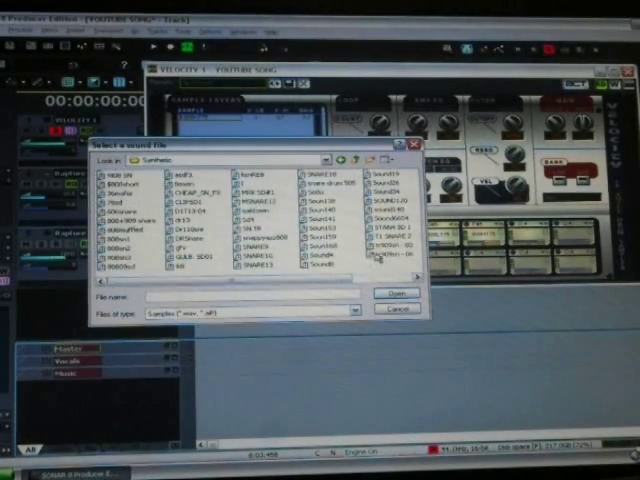
Load a synthetic snare sample from the Synthetic folder into Velocity.
{"action": "left_click", "coordinate": [318, 205]}
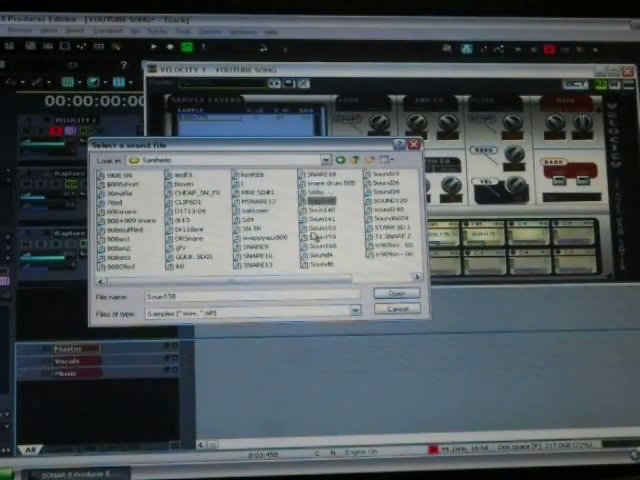
{"action": "left_click", "coordinate": [391, 296]}
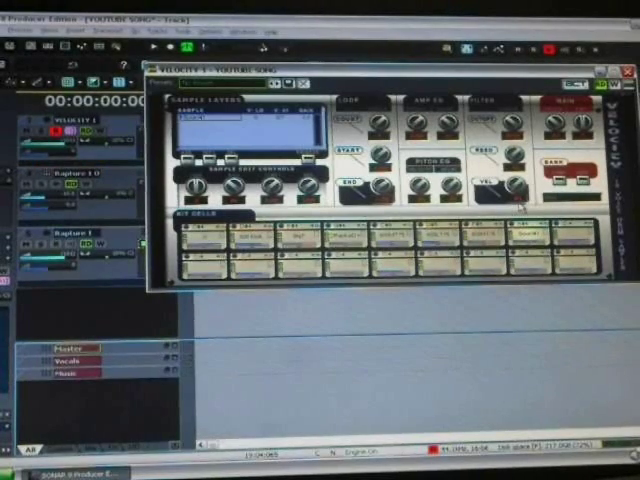
Select the Velocity drum track and apply Quantize with default settings.
{"action": "left_click", "coordinate": [628, 69]}
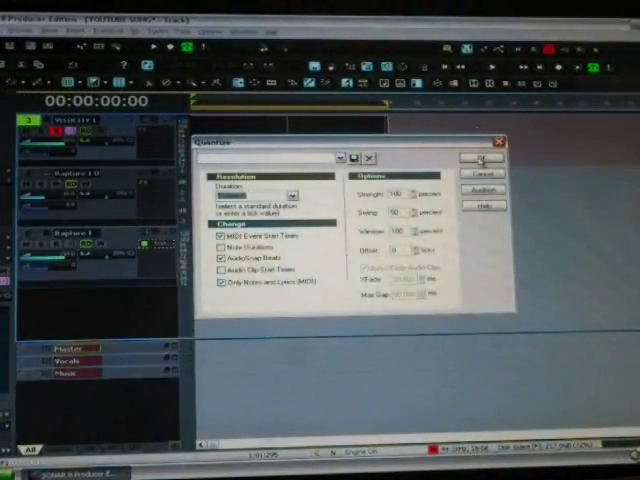
{"action": "left_click", "coordinate": [483, 158]}
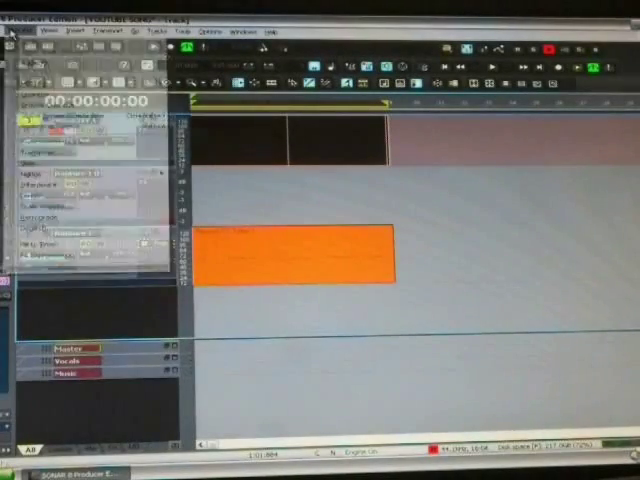